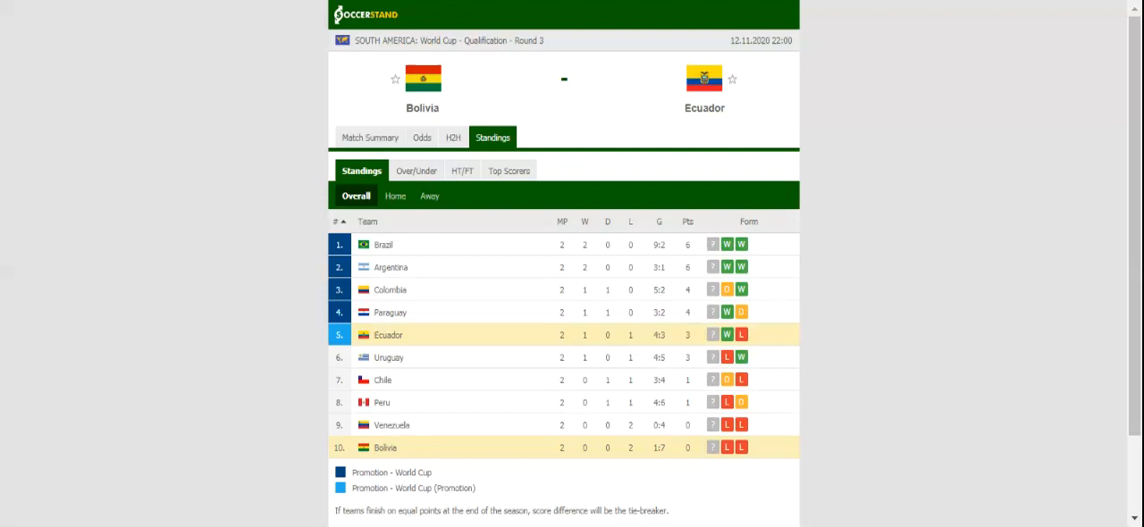
{"action": "mouse_move", "coordinate": [239, 7]}
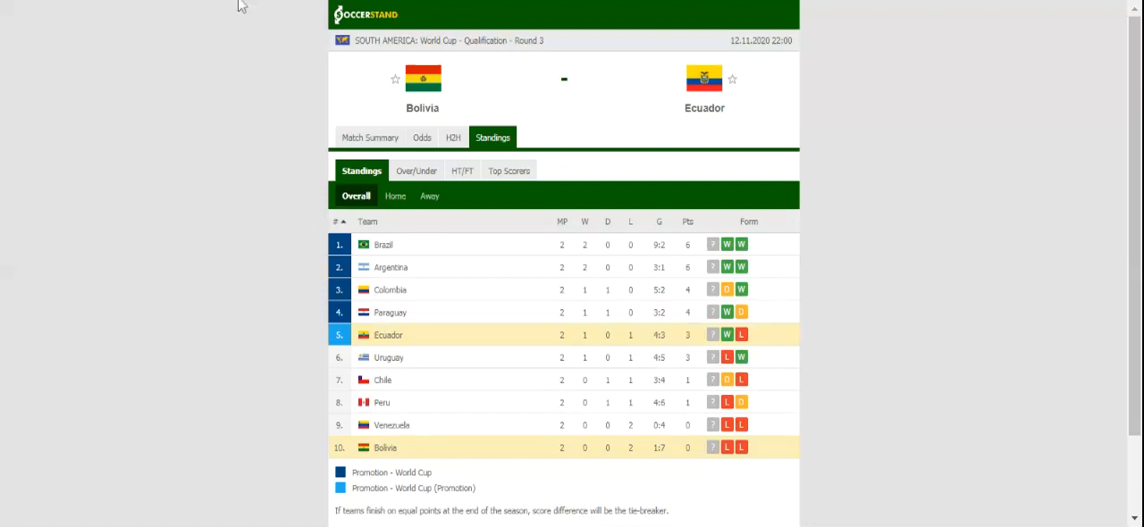
Step: Show the H2H recent results for Bolivia vs Ecuador instead of the standings
{"action": "left_click", "coordinate": [454, 136]}
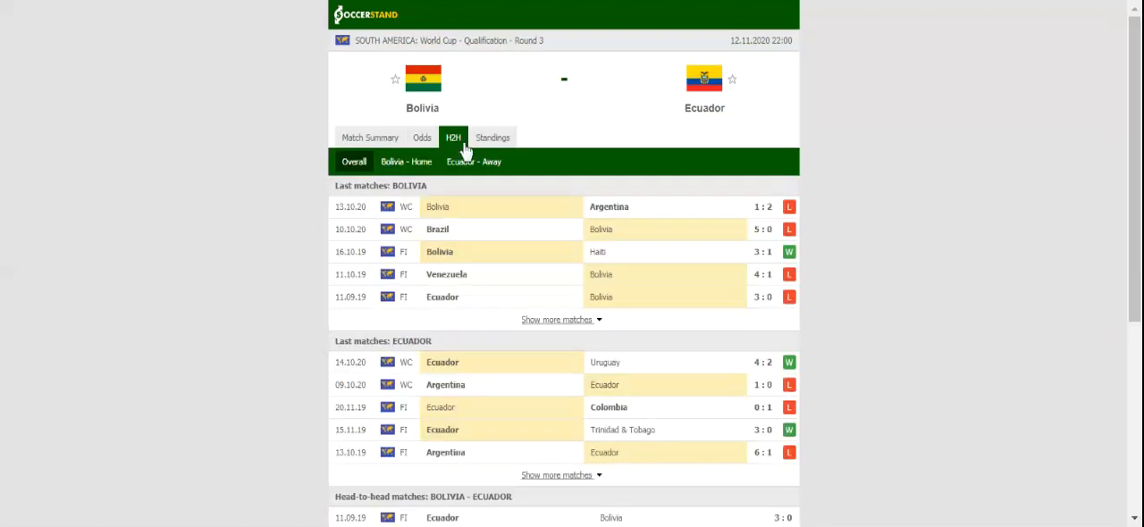